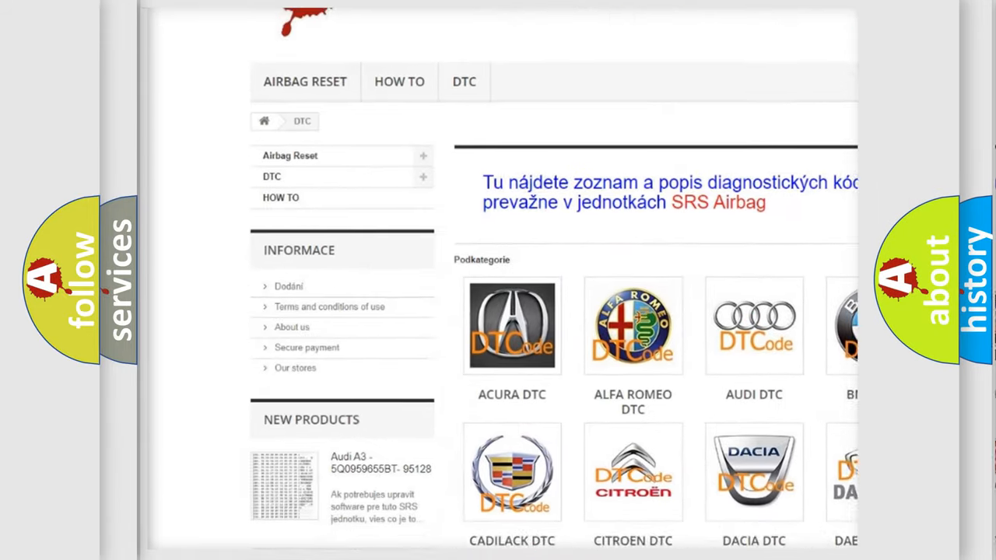
pyautogui.scroll(-3)
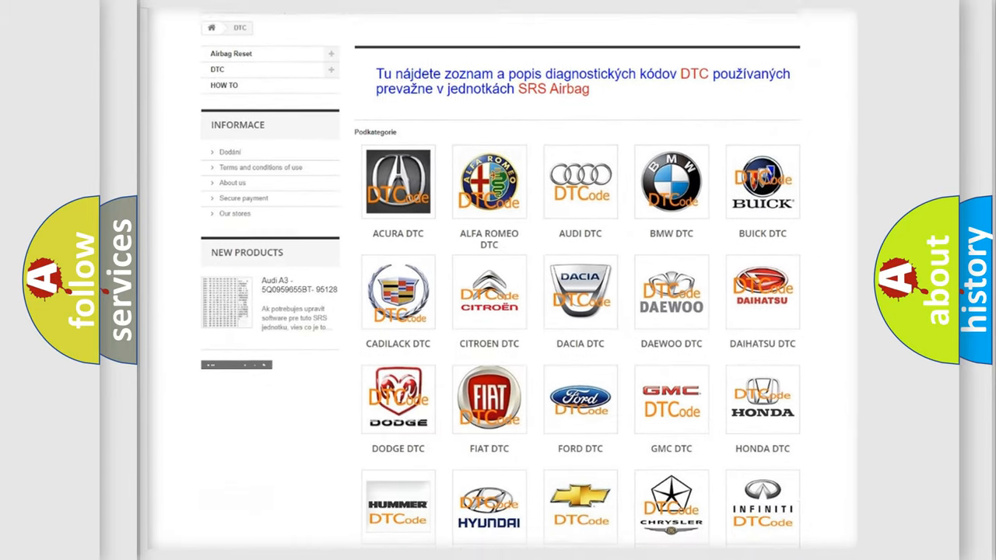
pyautogui.scroll(-3)
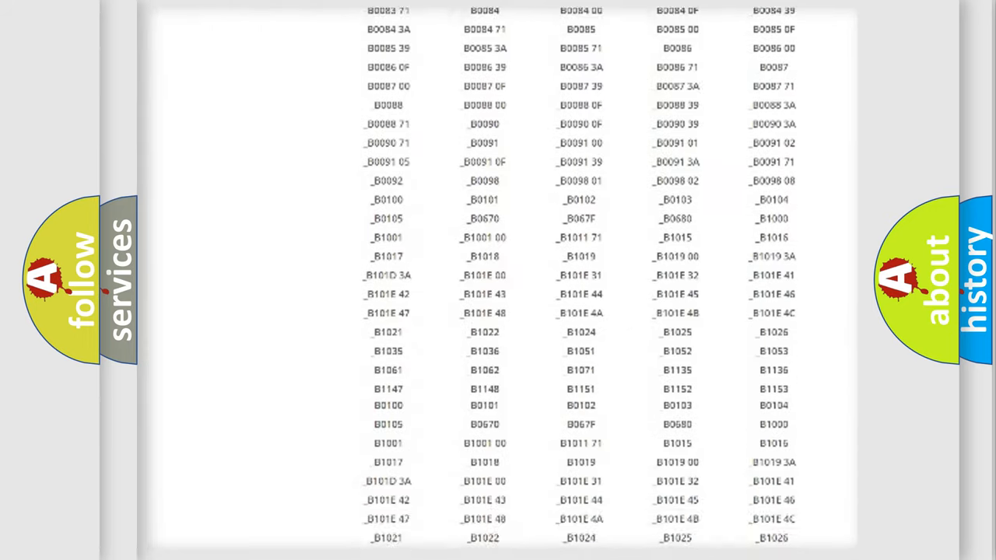
pyautogui.scroll(-3)
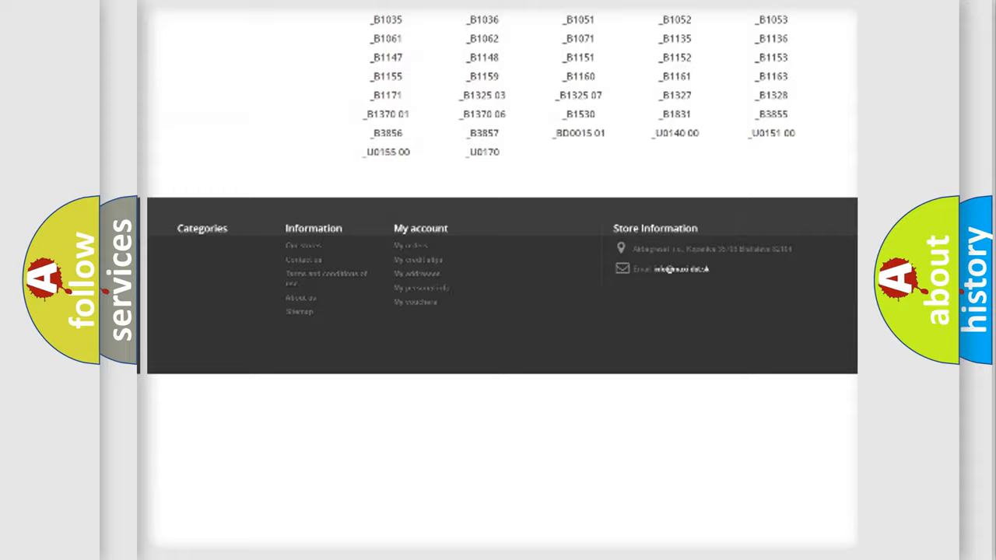